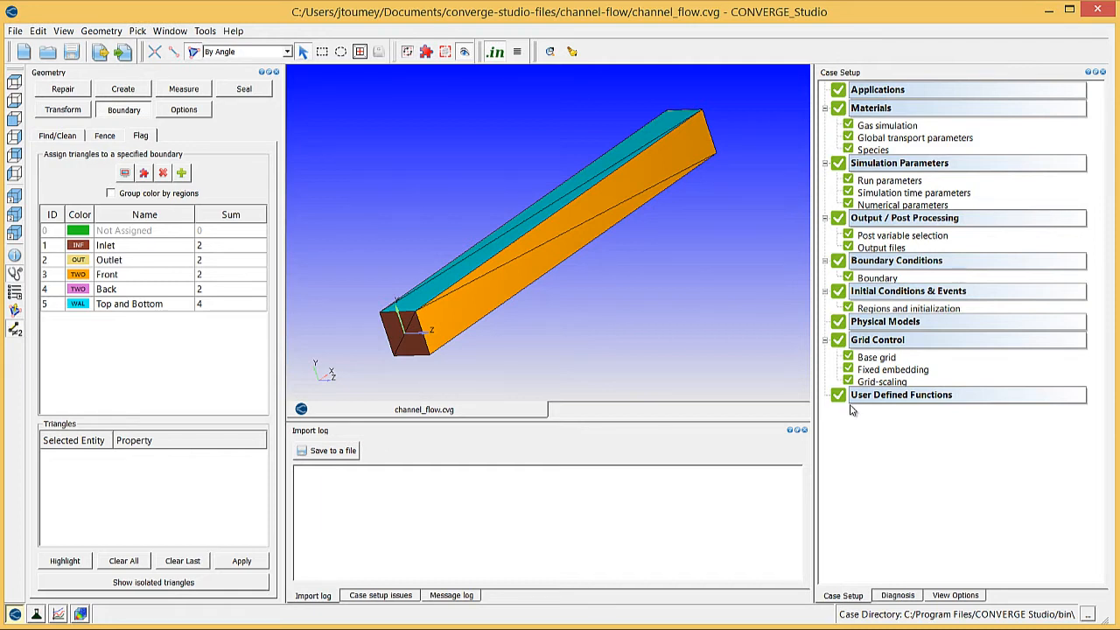
Switch the output pane to Case setup issues, also via View > Output Panes
left_click(379, 594)
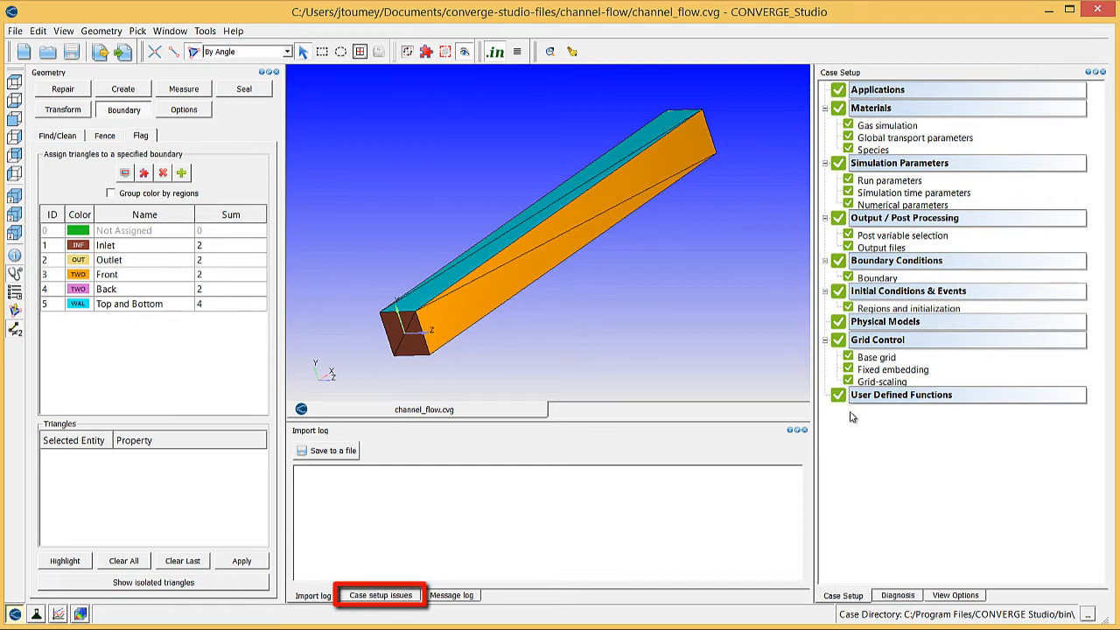
left_click(382, 595)
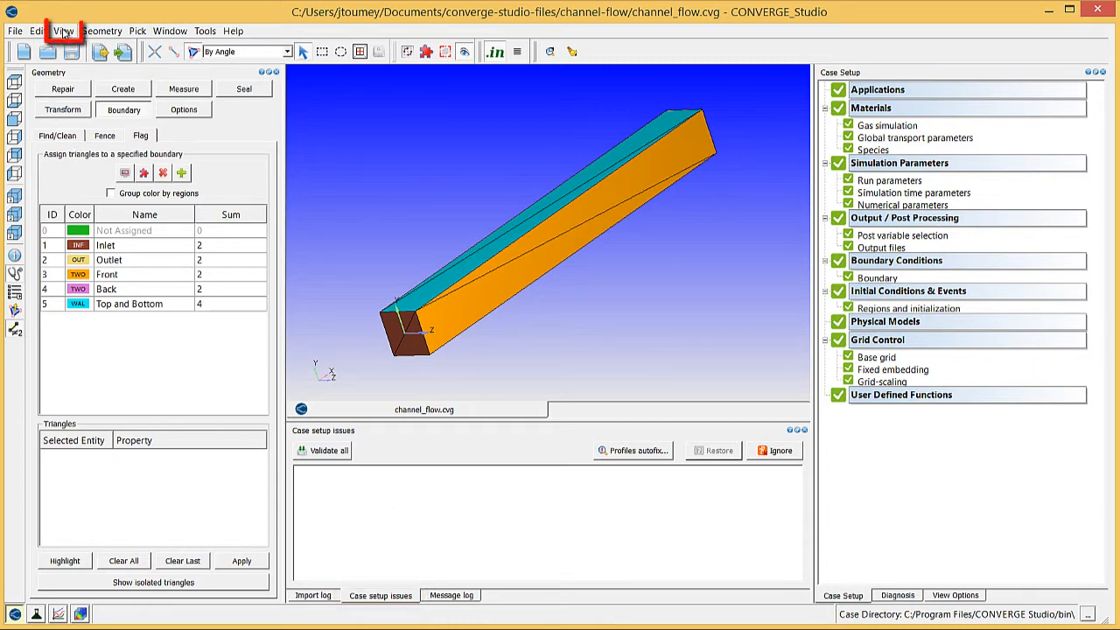
left_click(63, 32)
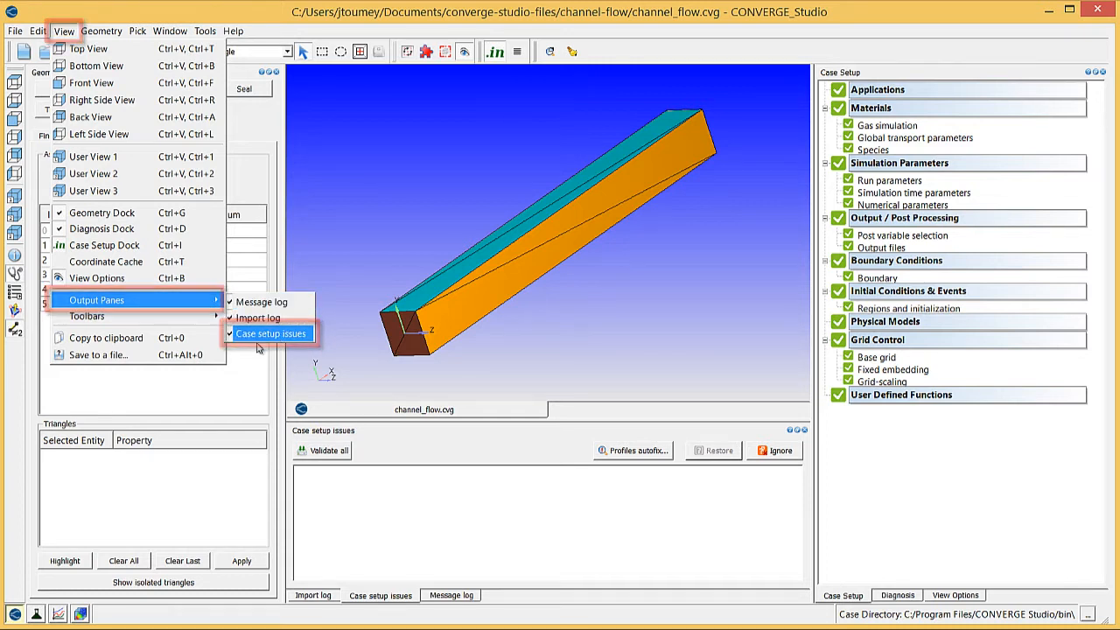
left_click(271, 333)
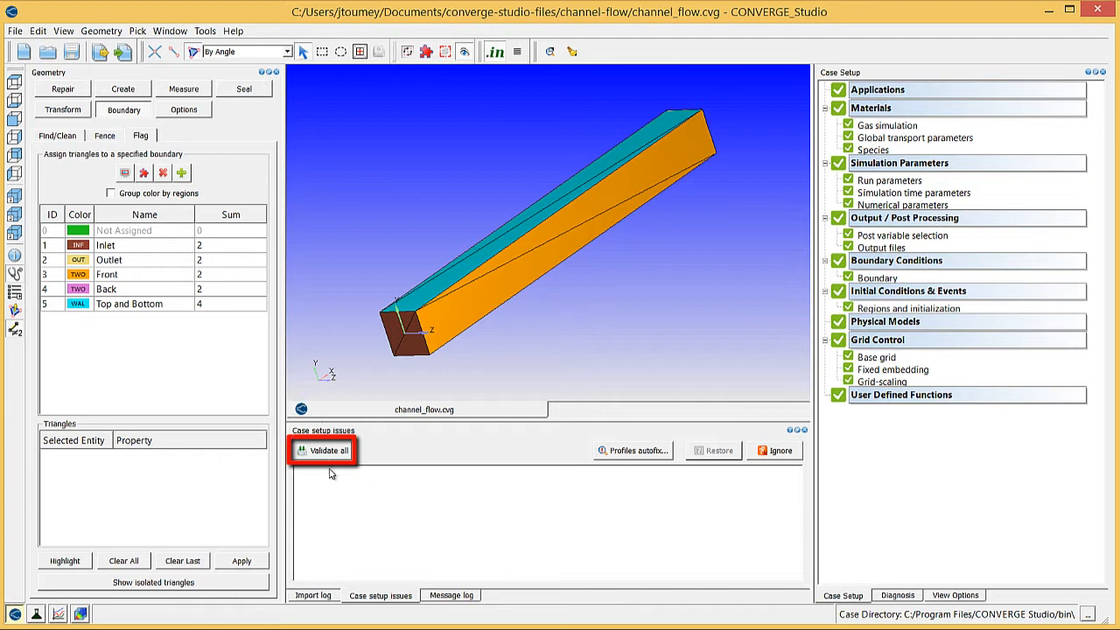
Run Validate all on the channel flow case setup
left_click(322, 450)
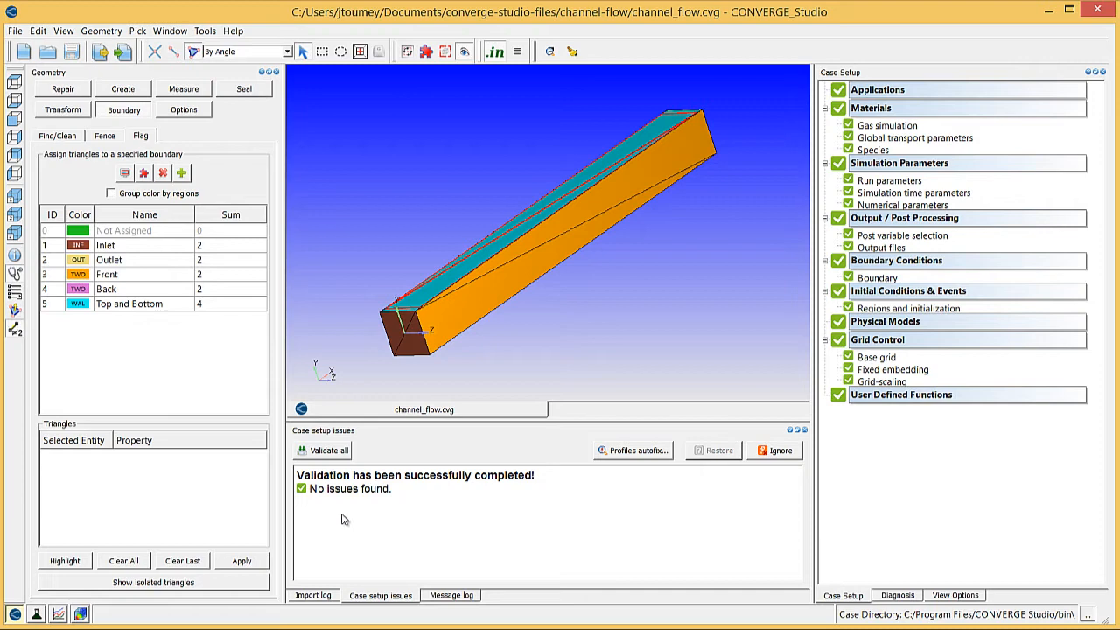
mouse_move(880, 282)
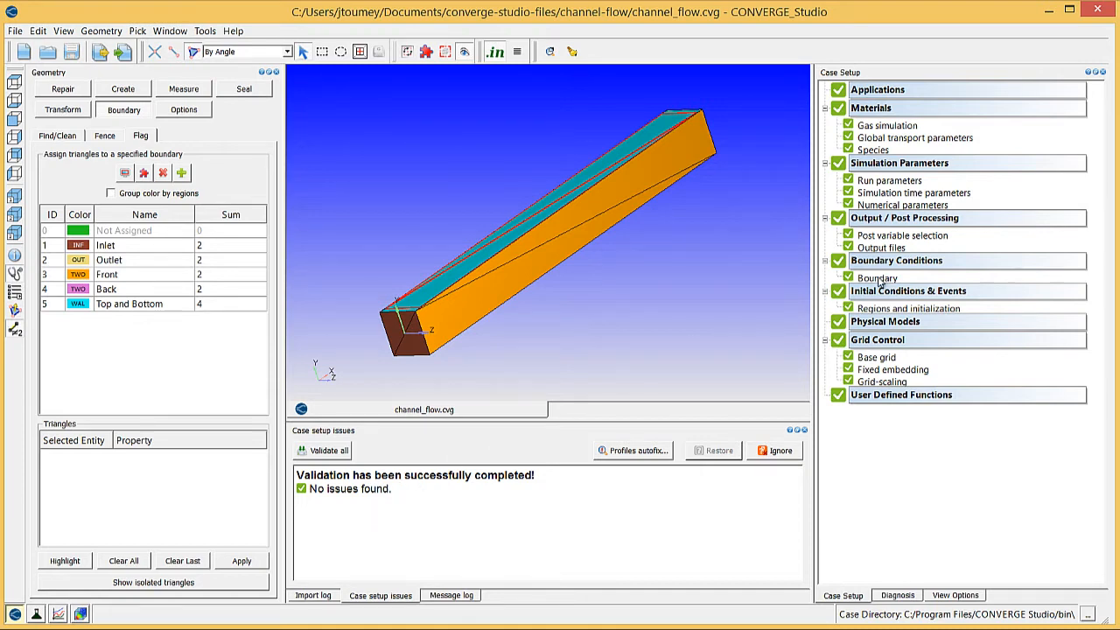
Try Inlet N2 mass fraction 0.88, see the species-sum error, and restore it to 0.77
left_click(879, 276)
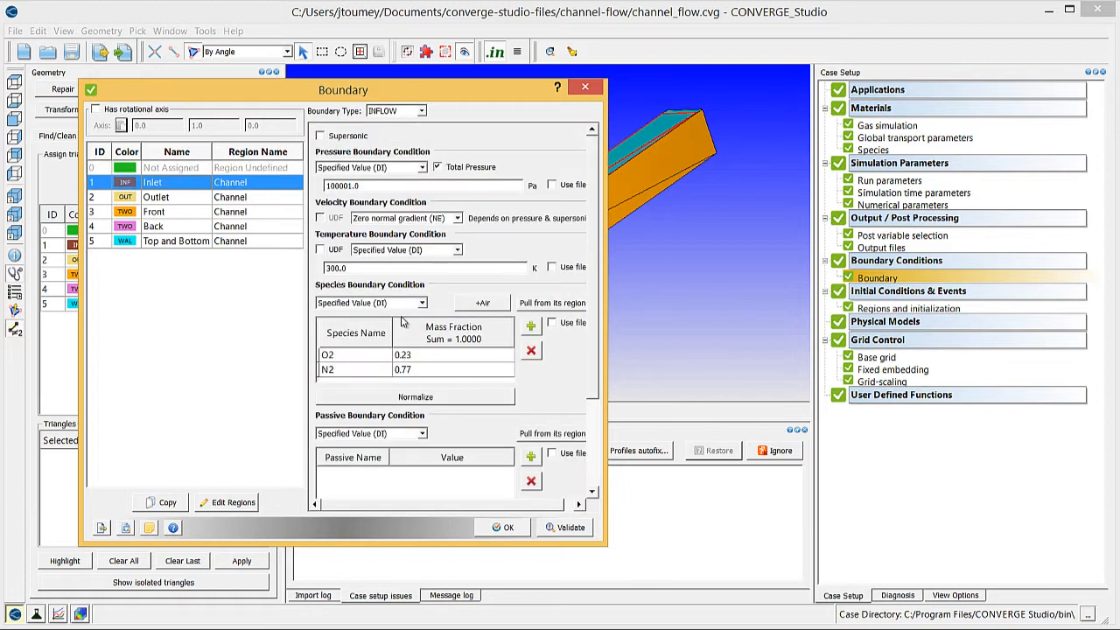
type(".88")
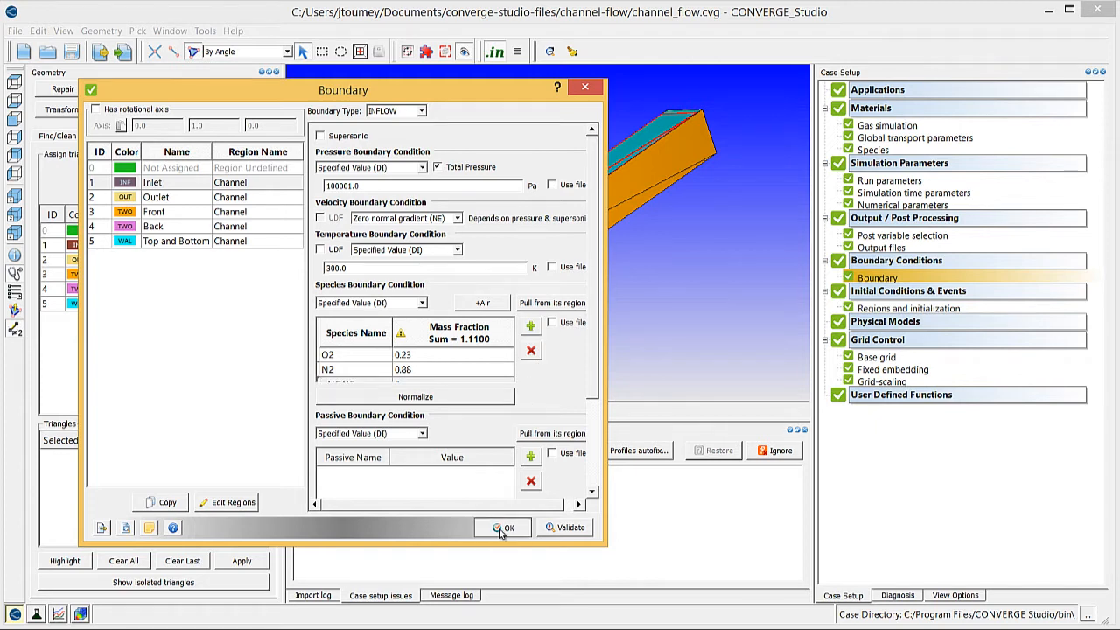
left_click(503, 528)
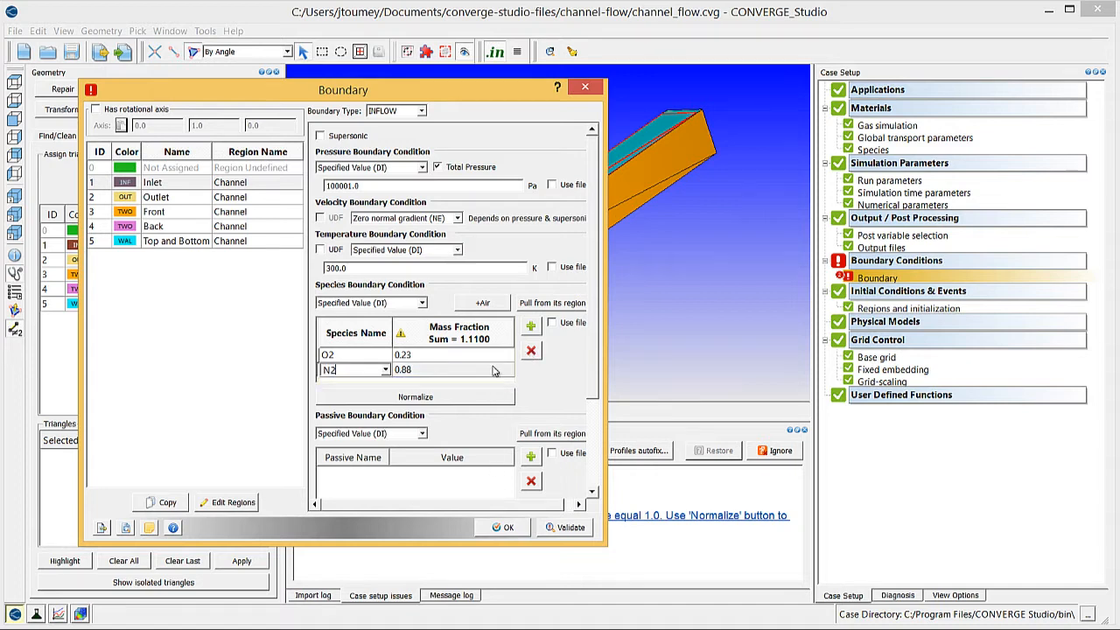
type(".77")
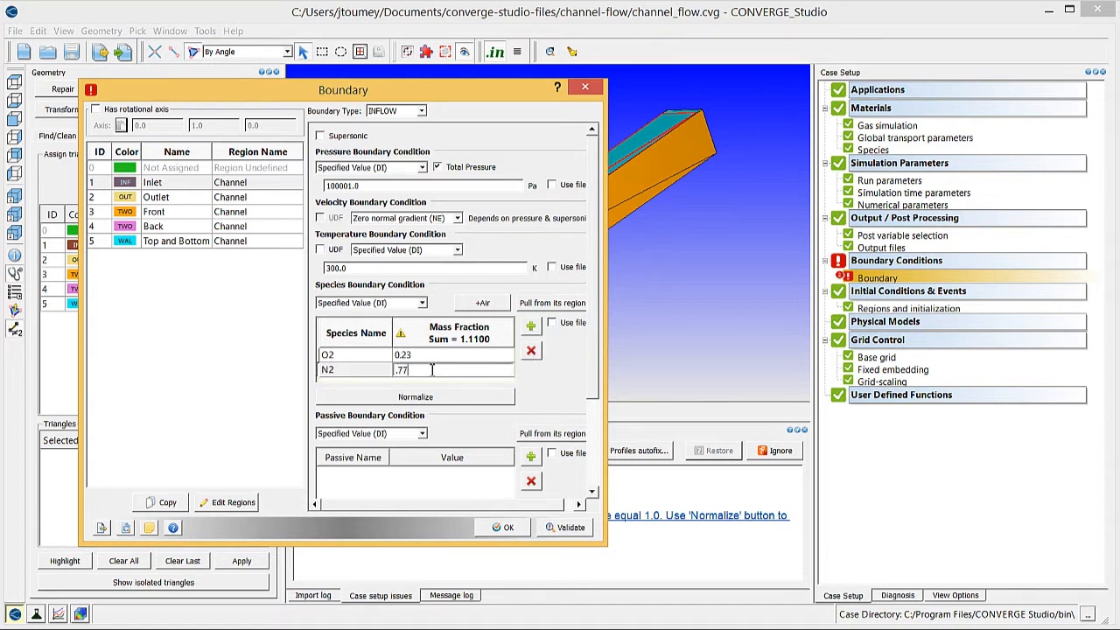
left_click(504, 526)
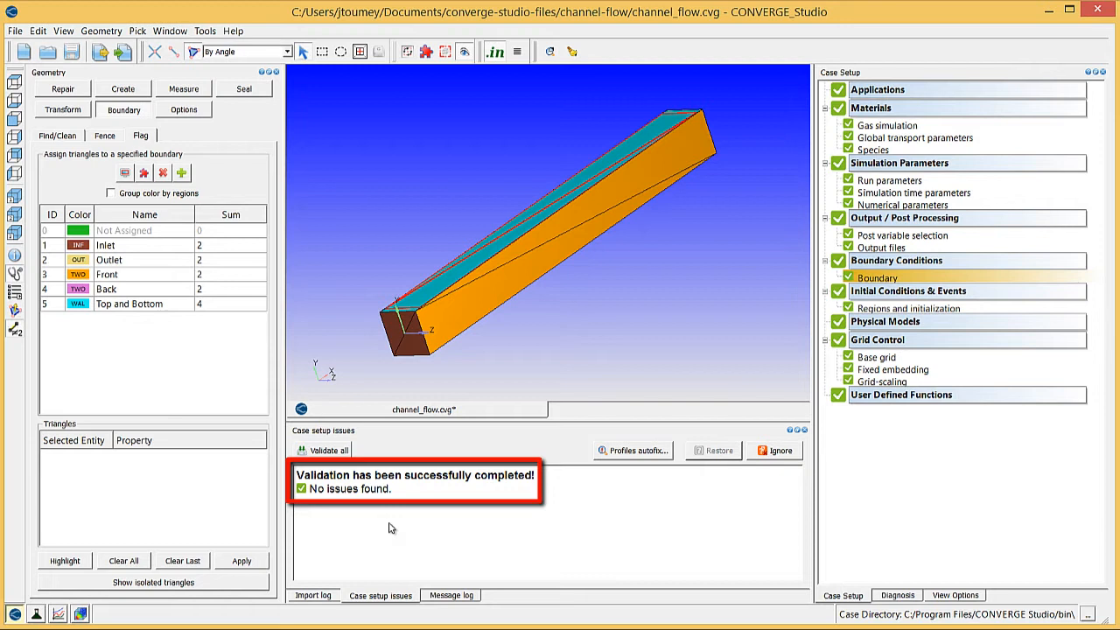
mouse_move(427, 567)
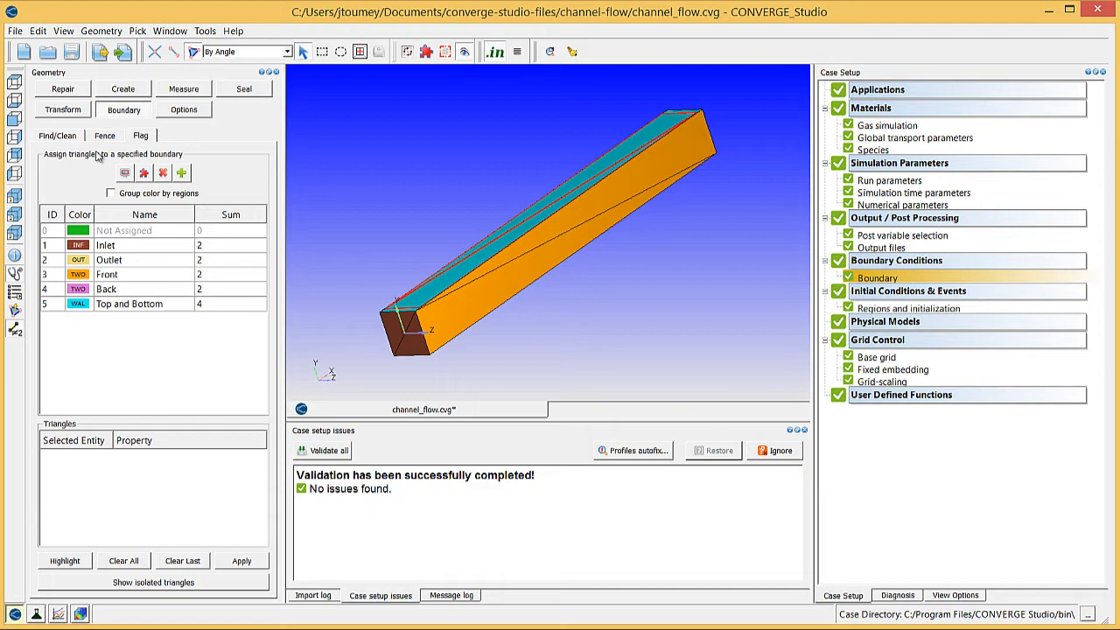
Save channel_flow.cvg and view the confirmation in the message log
left_click(14, 32)
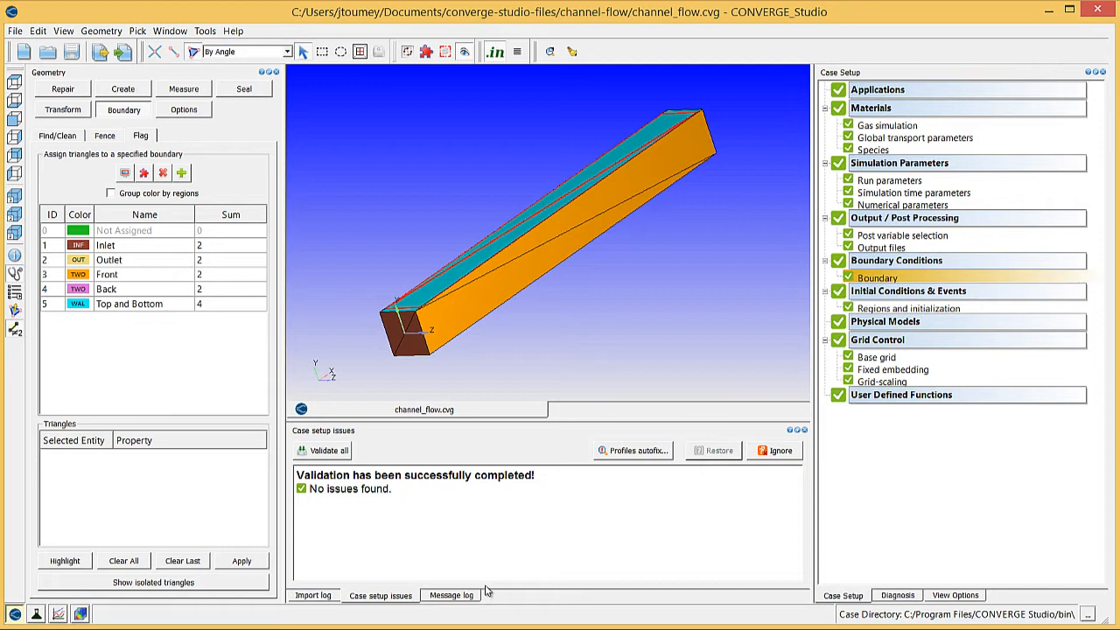
left_click(451, 595)
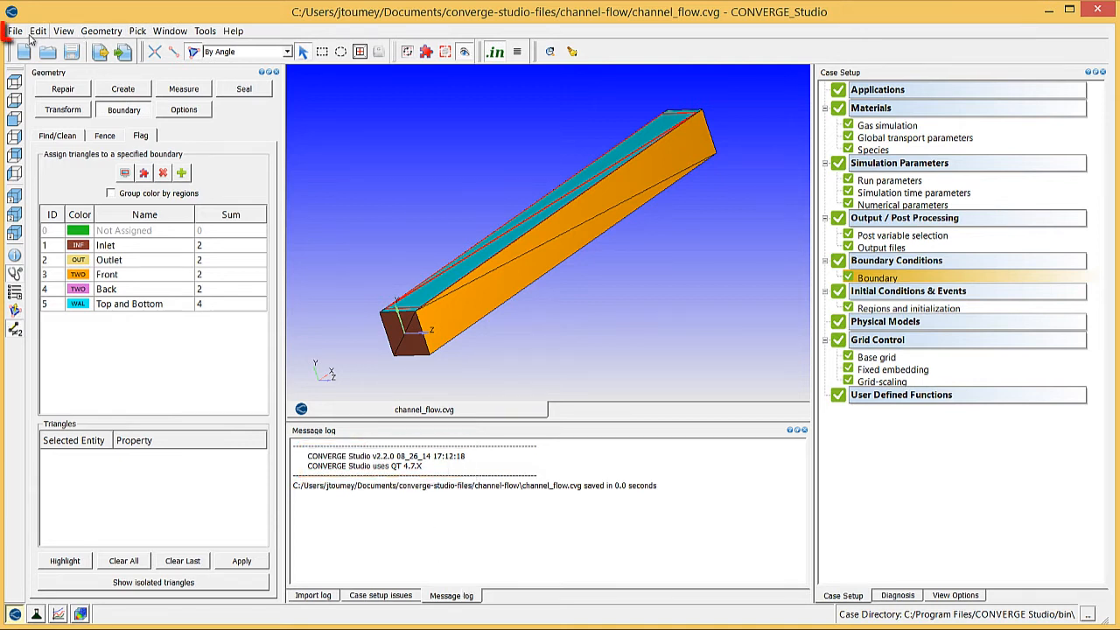
Export all ten input files to the channel-flow folder, overwriting existing files
left_click(14, 31)
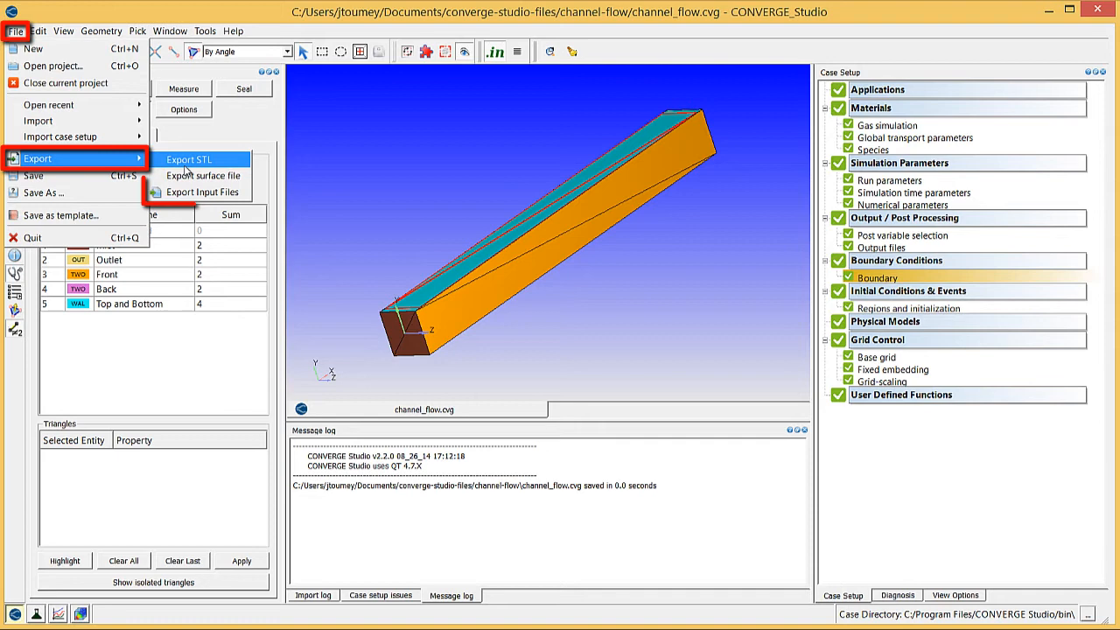
left_click(203, 191)
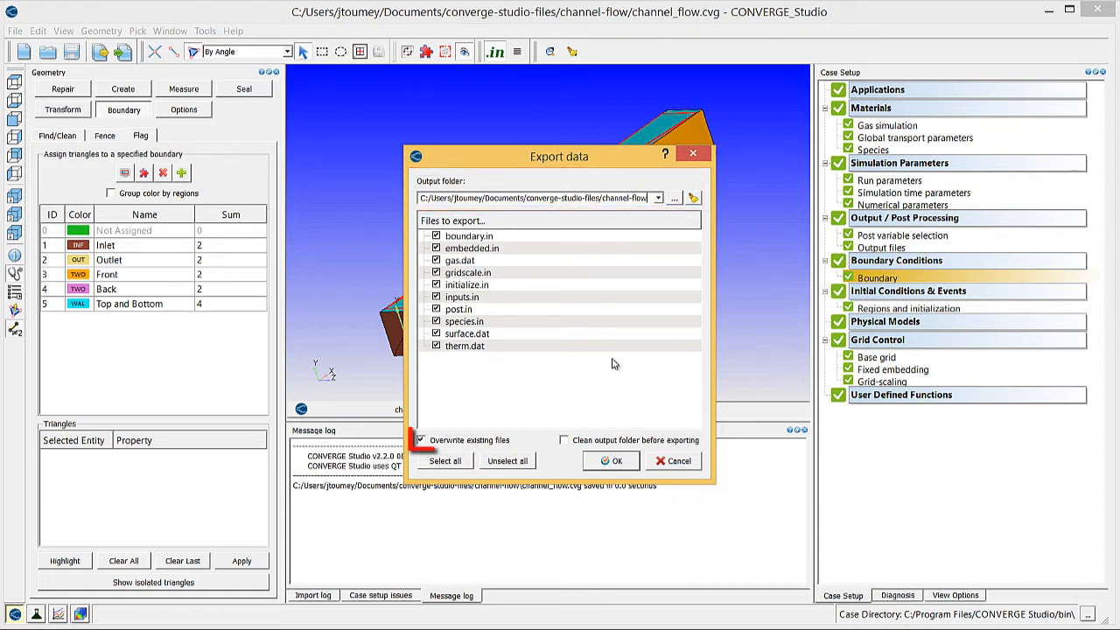
left_click(423, 441)
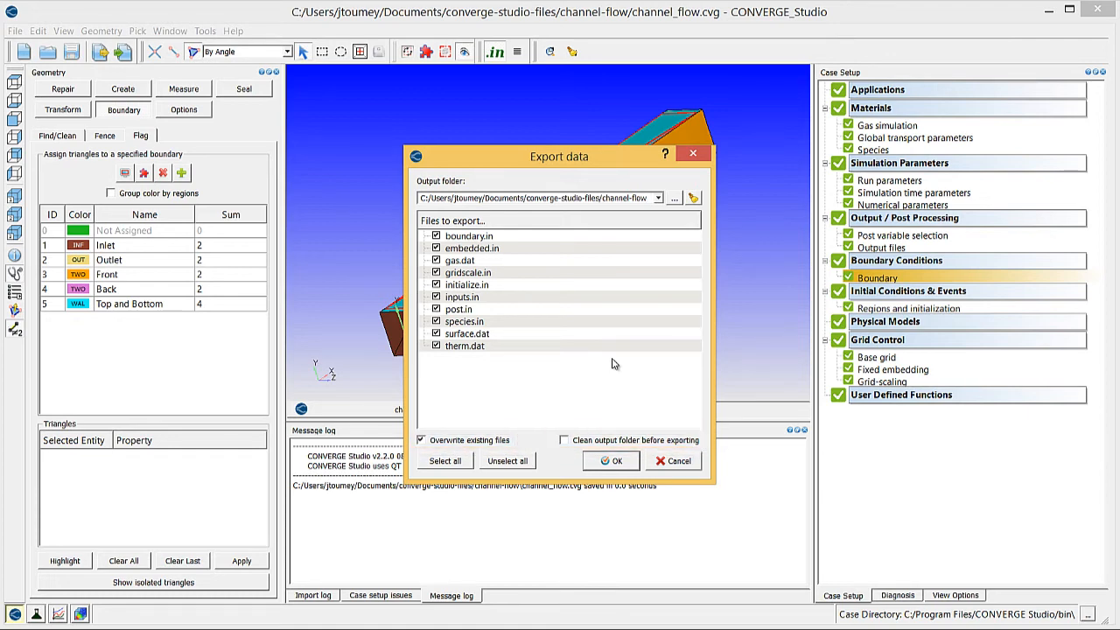
mouse_move(623, 469)
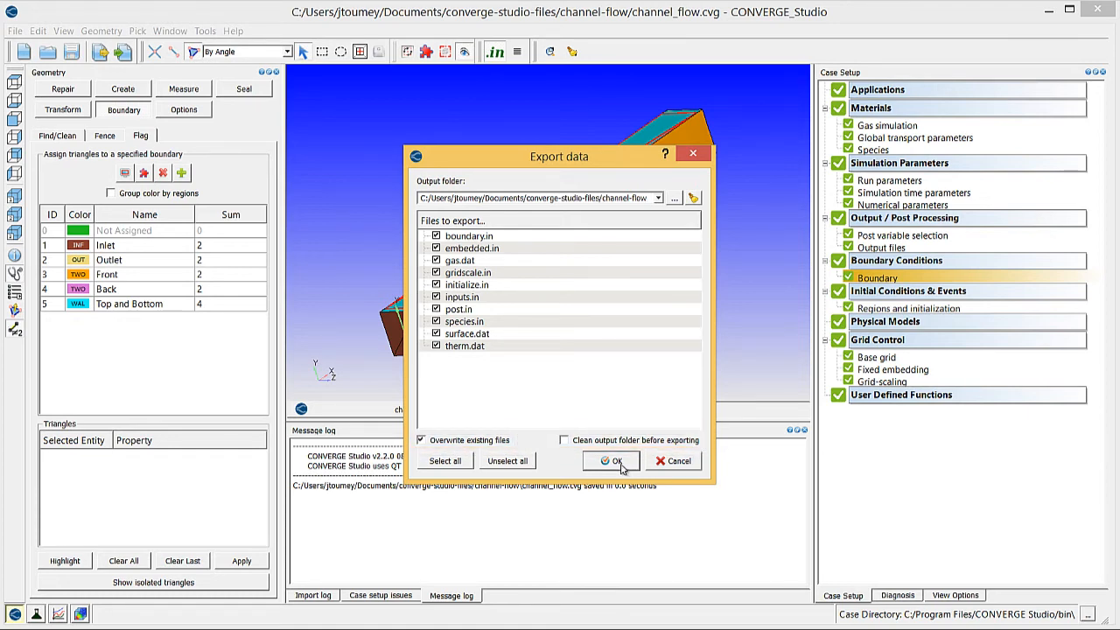
left_click(613, 461)
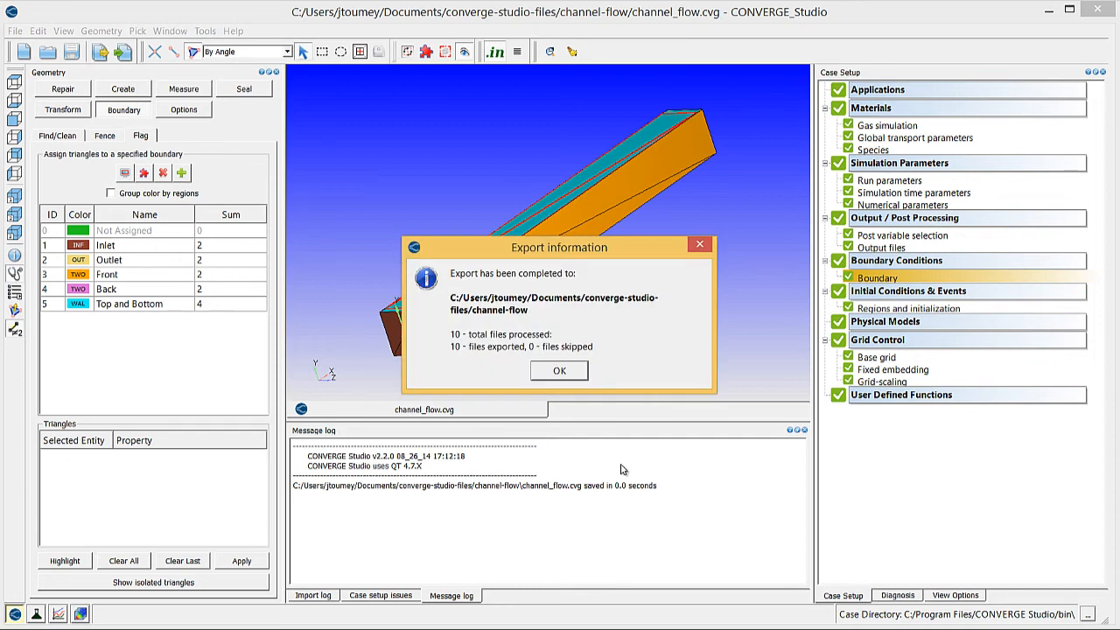
left_click(558, 370)
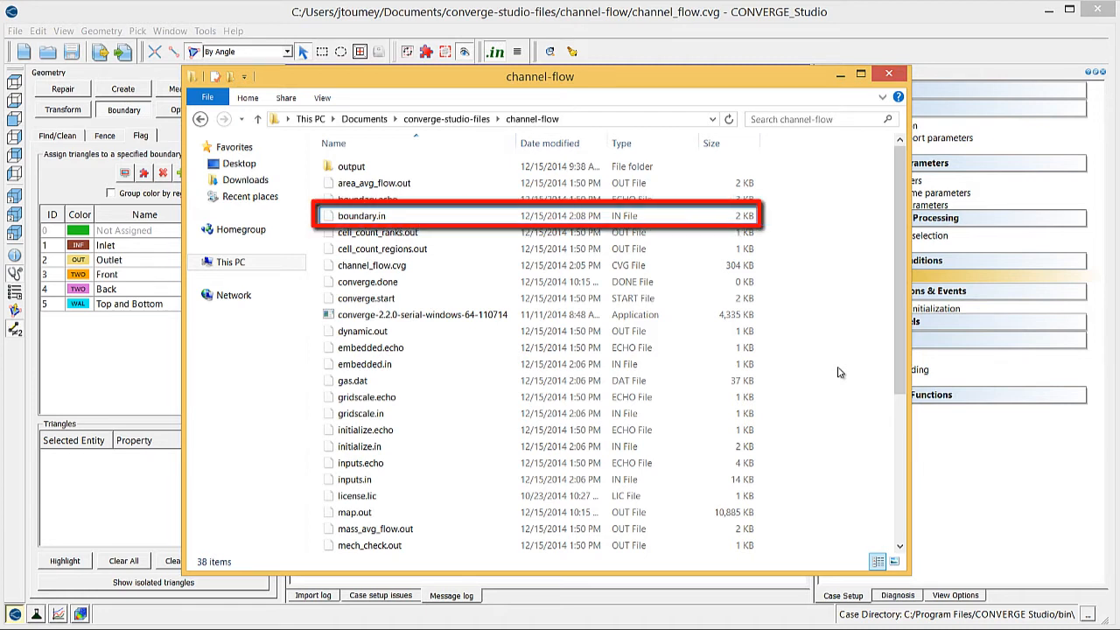
Open boundary.in from the channel-flow folder with Edit with Notepad++
right_click(360, 215)
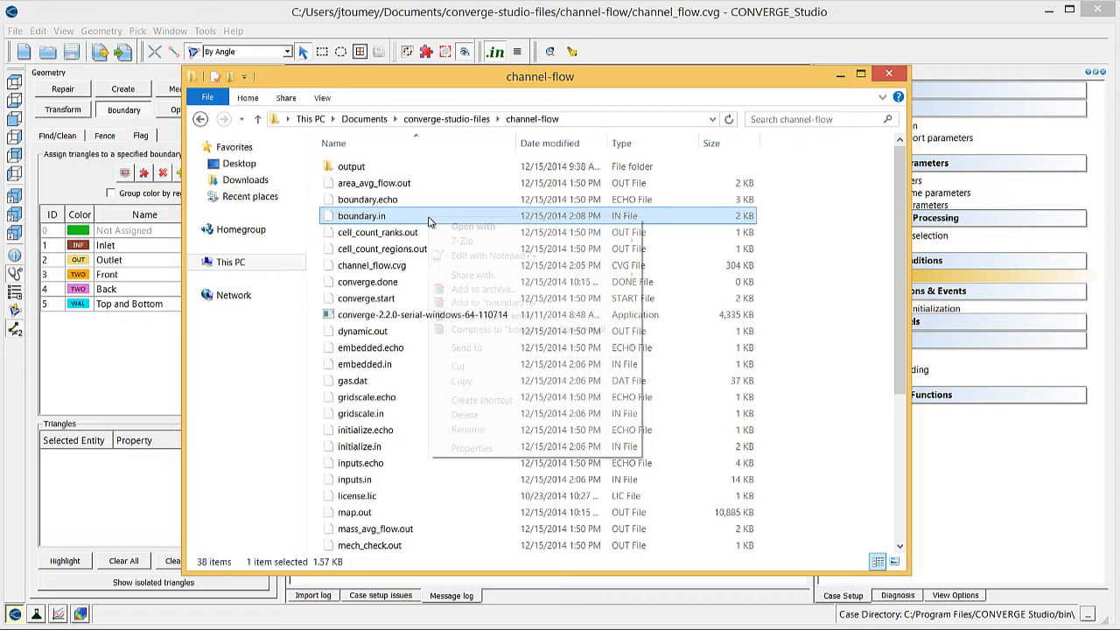
left_click(491, 256)
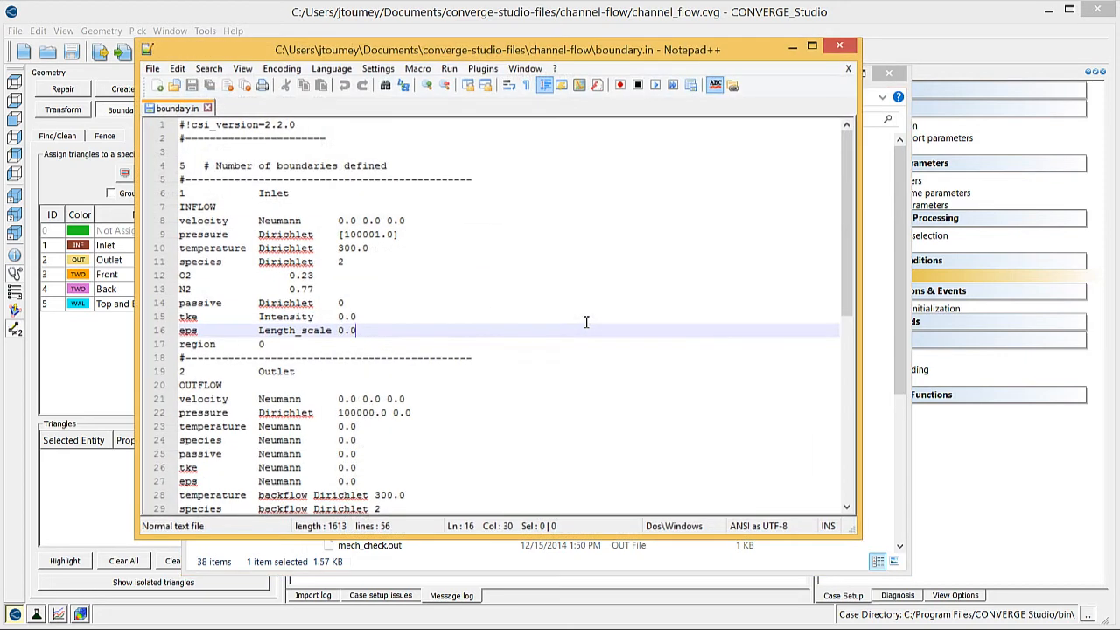
Change the Inlet eps Length_scale value from 0.0 to 1 in boundary.in
key("Backspace")
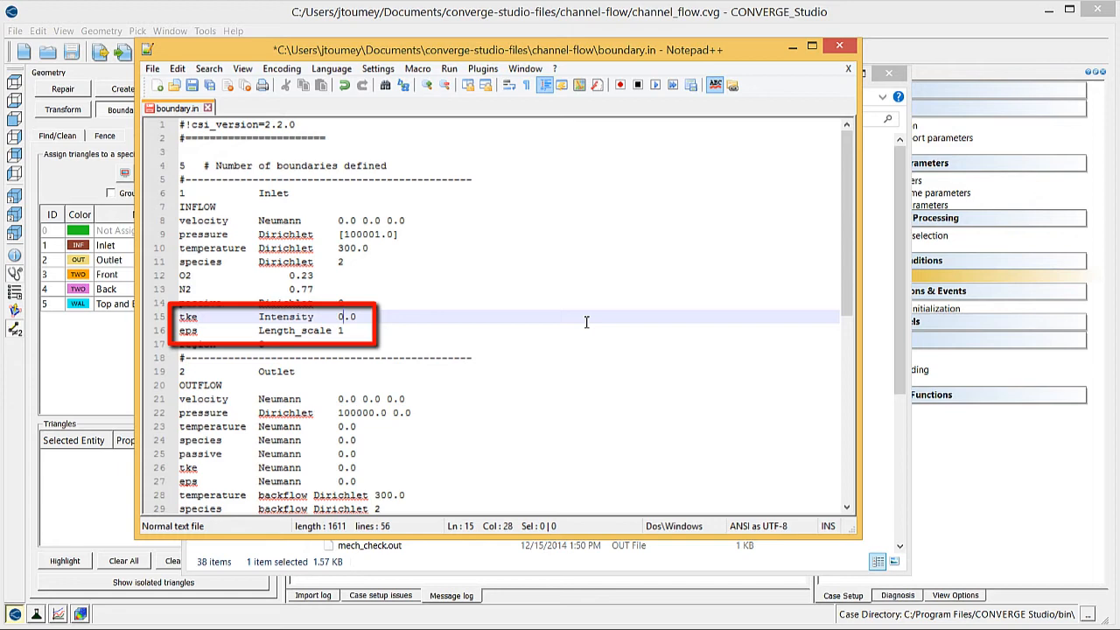
type("1")
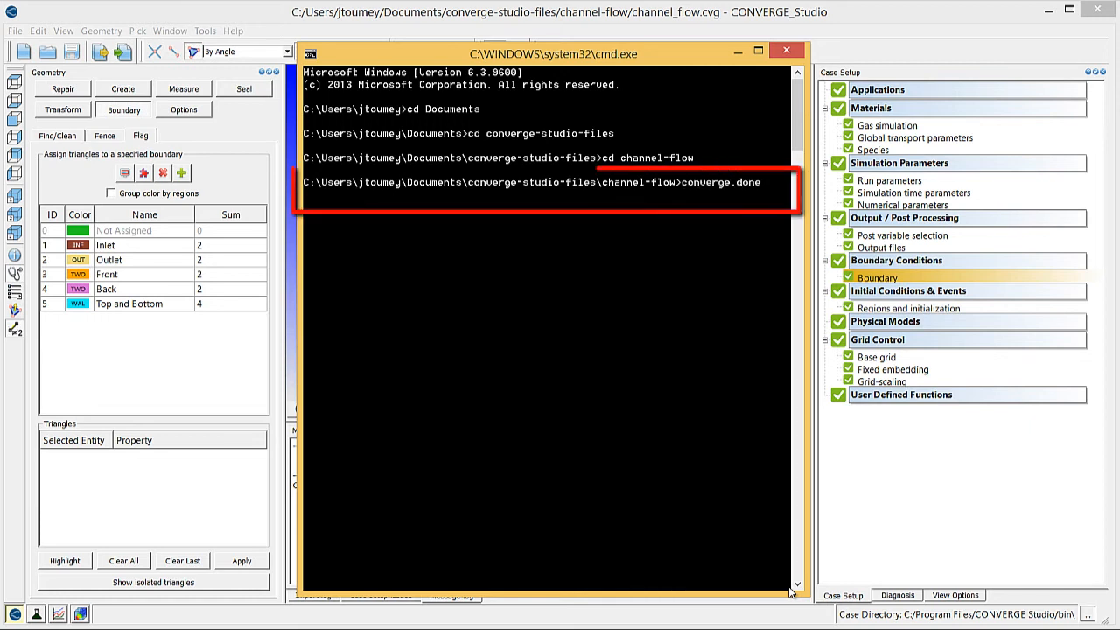
Run converge-2.2.0-serial-windows-64-110714.exe check on the channel-flow inputs, then reference converge.done
type("converge-2.2.0-serial-windows-64-110714.exe")
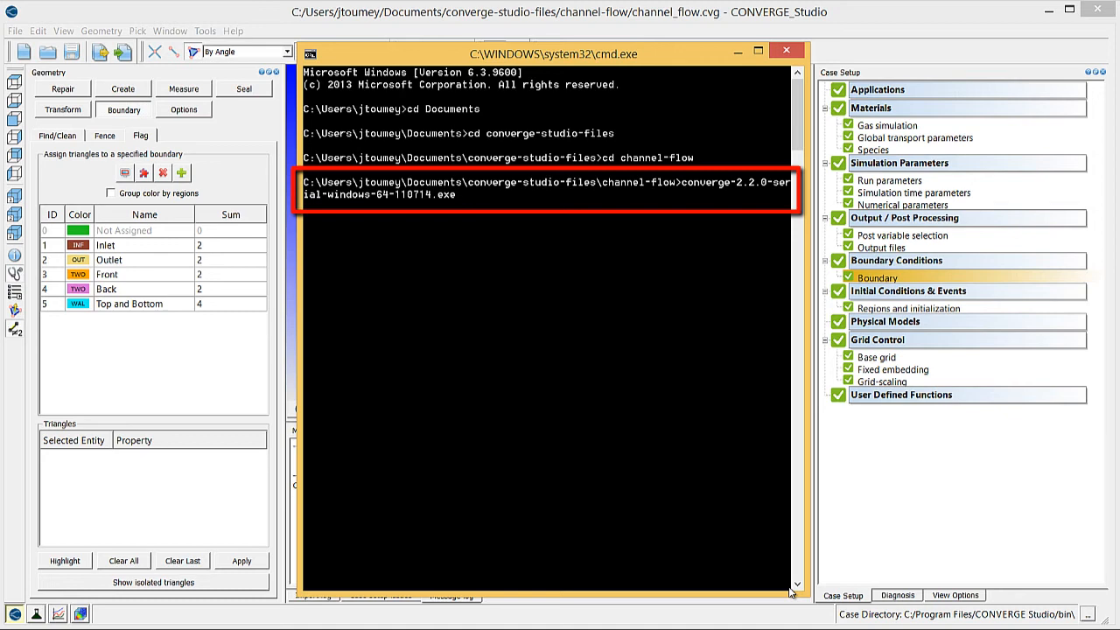
type("check")
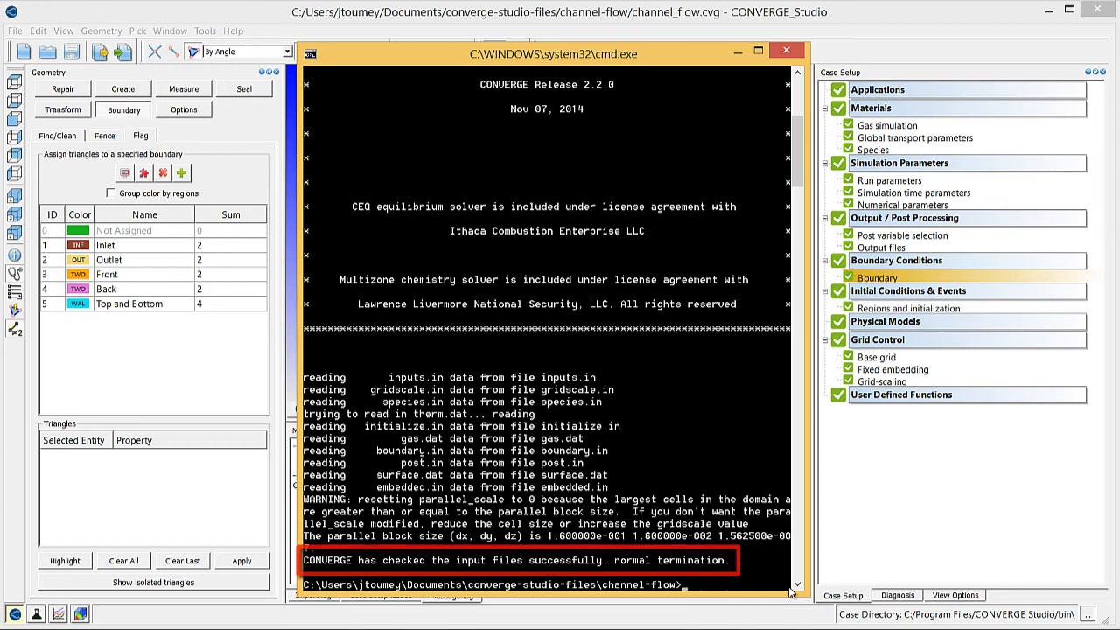
type("converge.done")
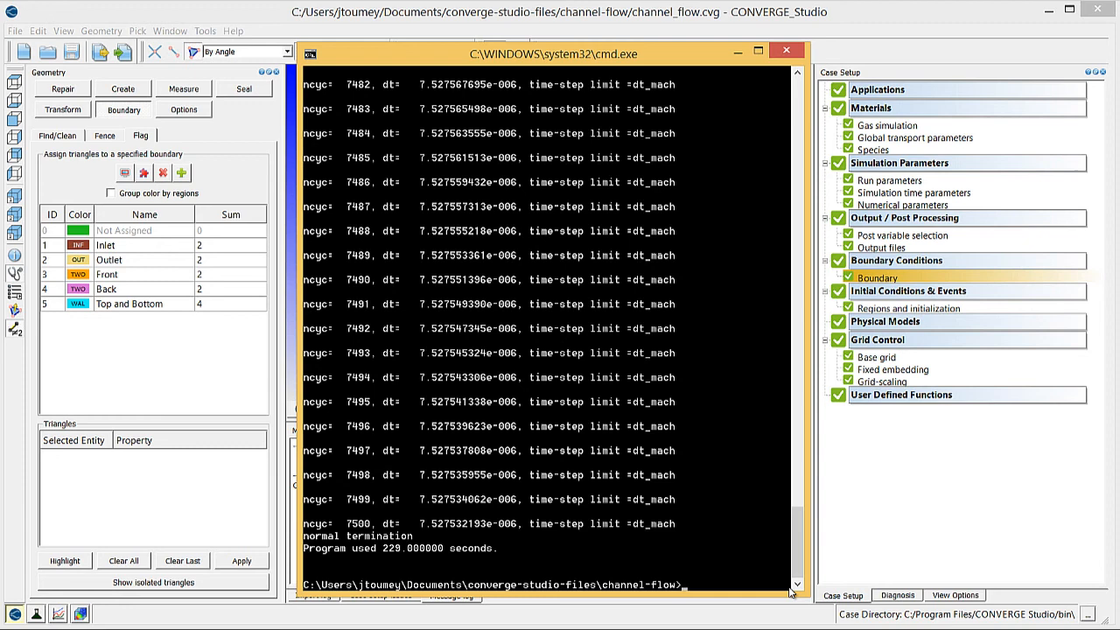
List the channel-flow folder to see the solver's new output files
type("dir")
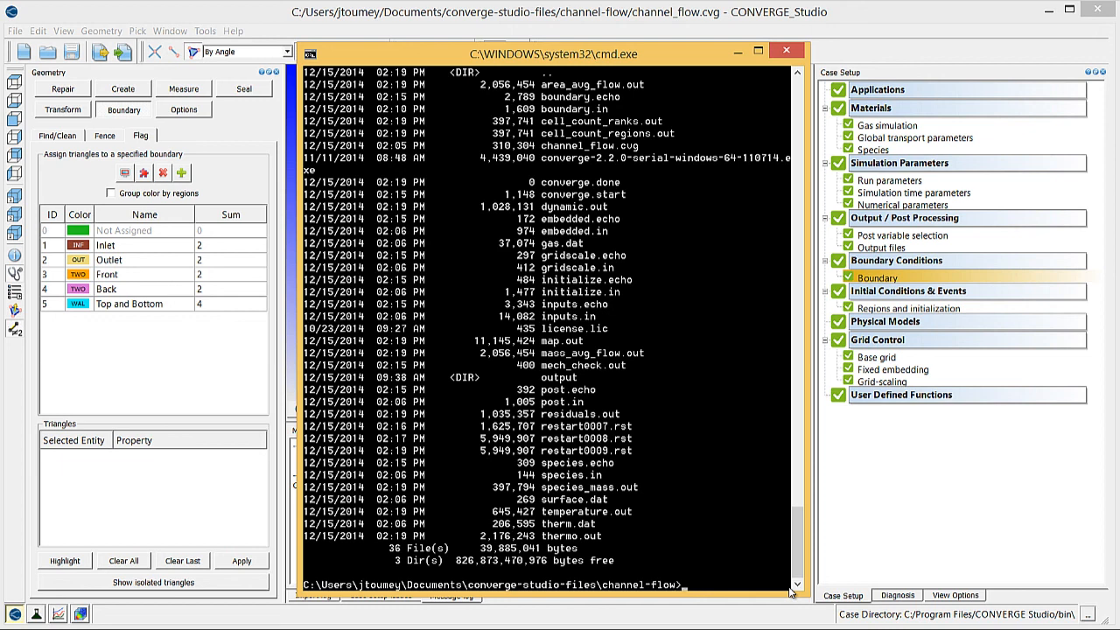
Enter the output subfolder and list the nine post*.out files
type("c")
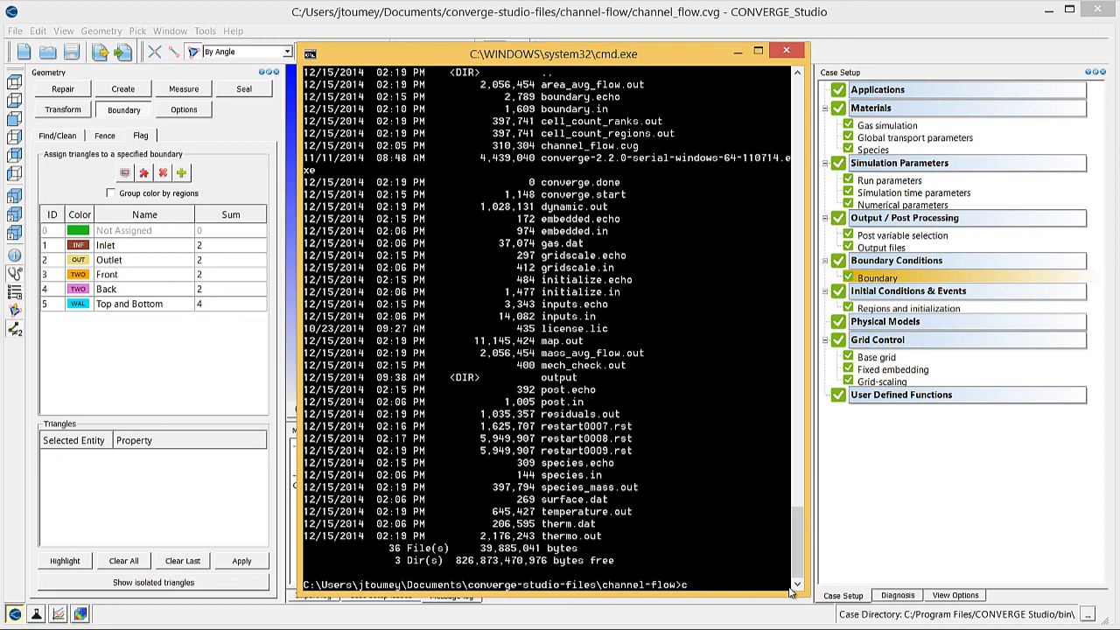
type("cd output")
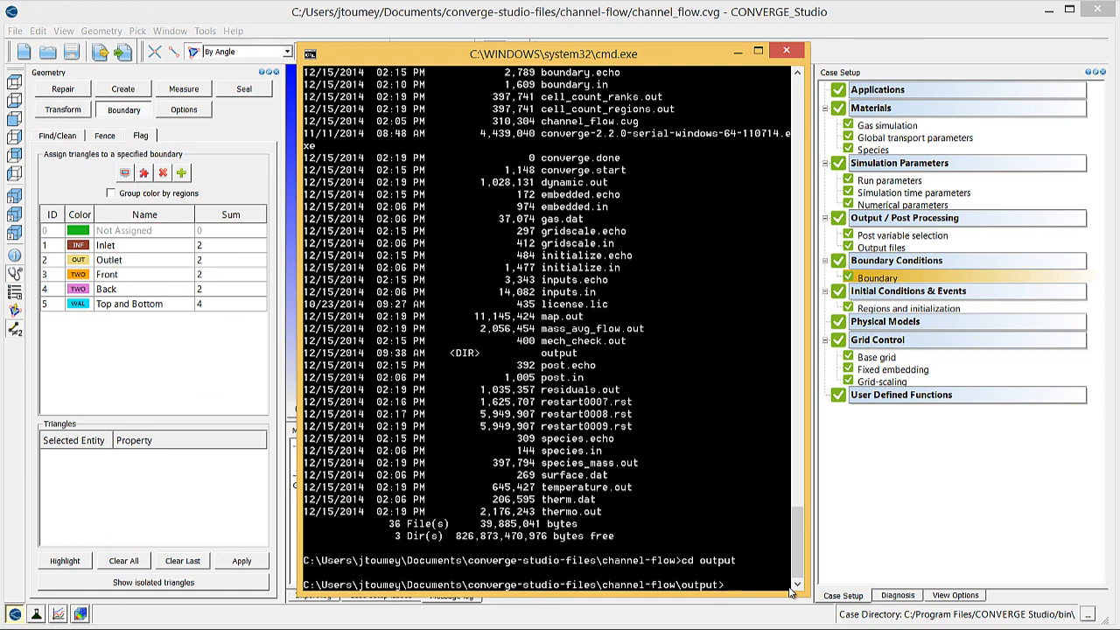
type("dir")
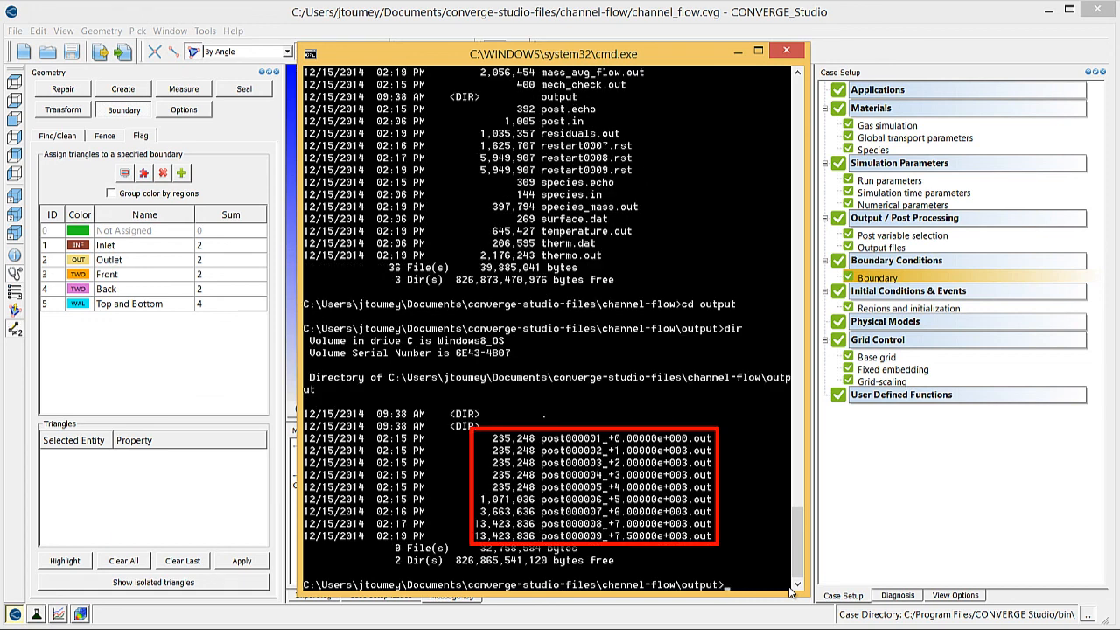